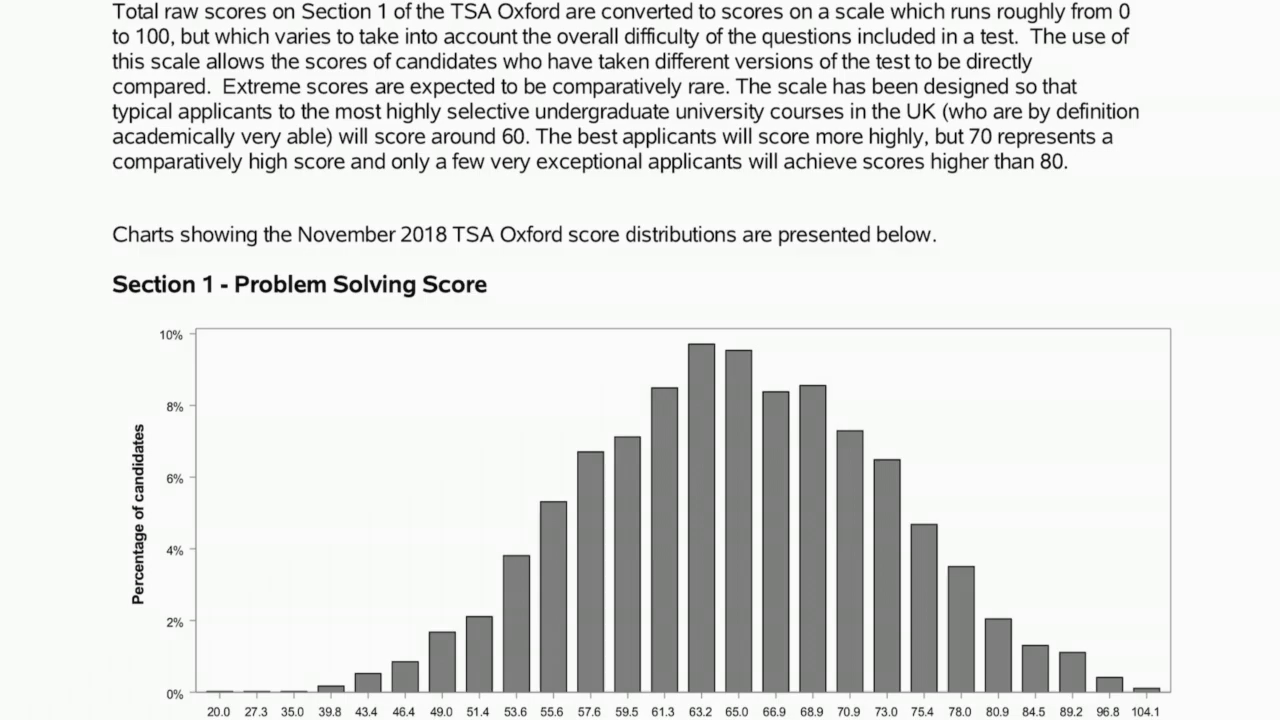
scroll(up, 3)
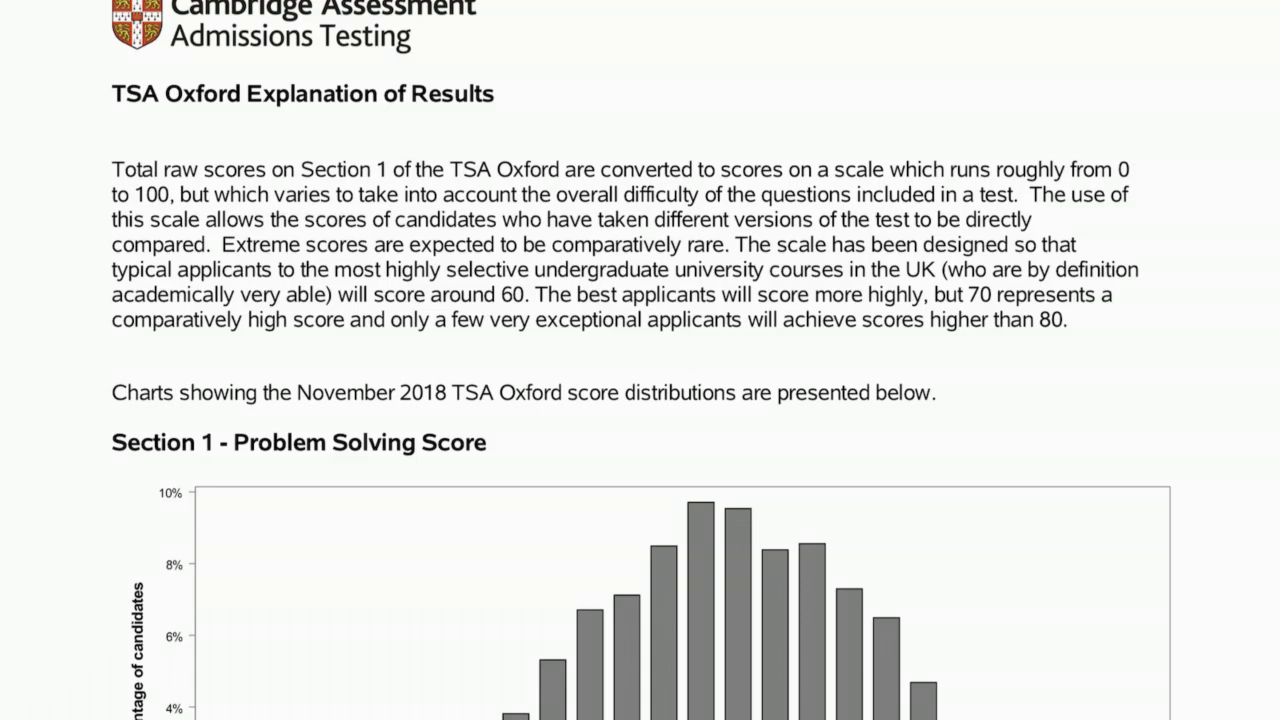
scroll(down, 3)
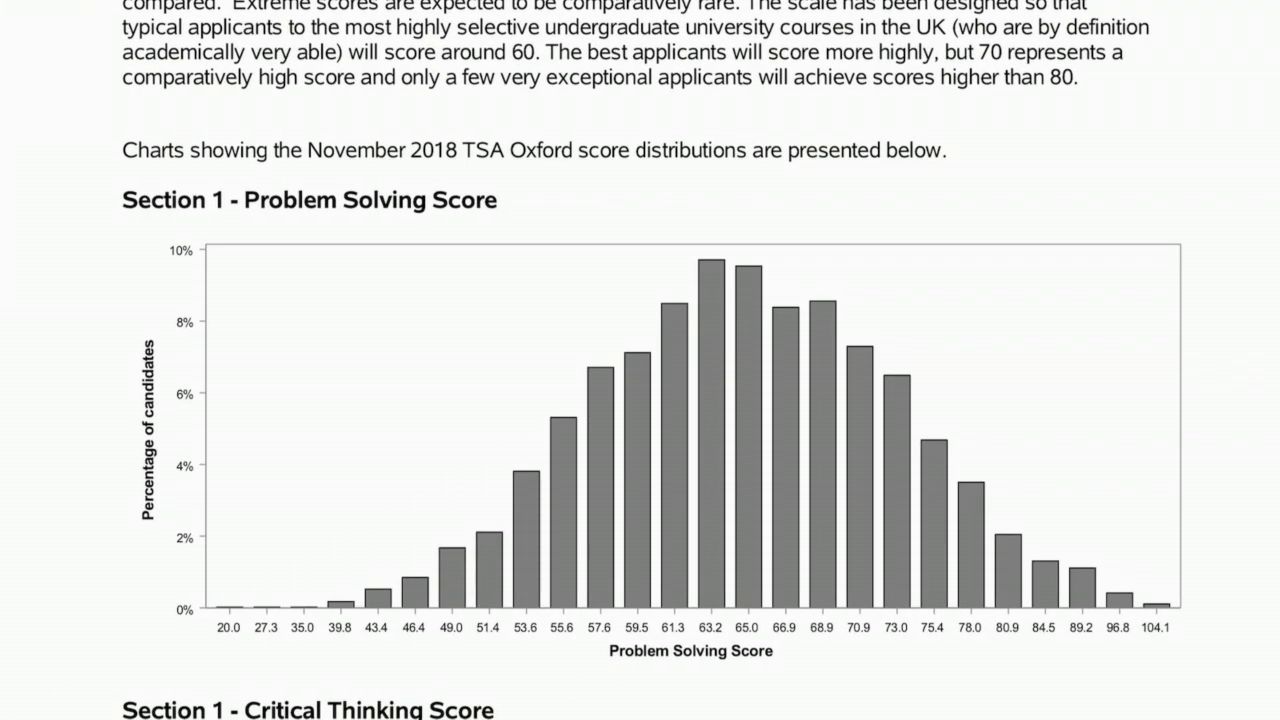
scroll(down, 3)
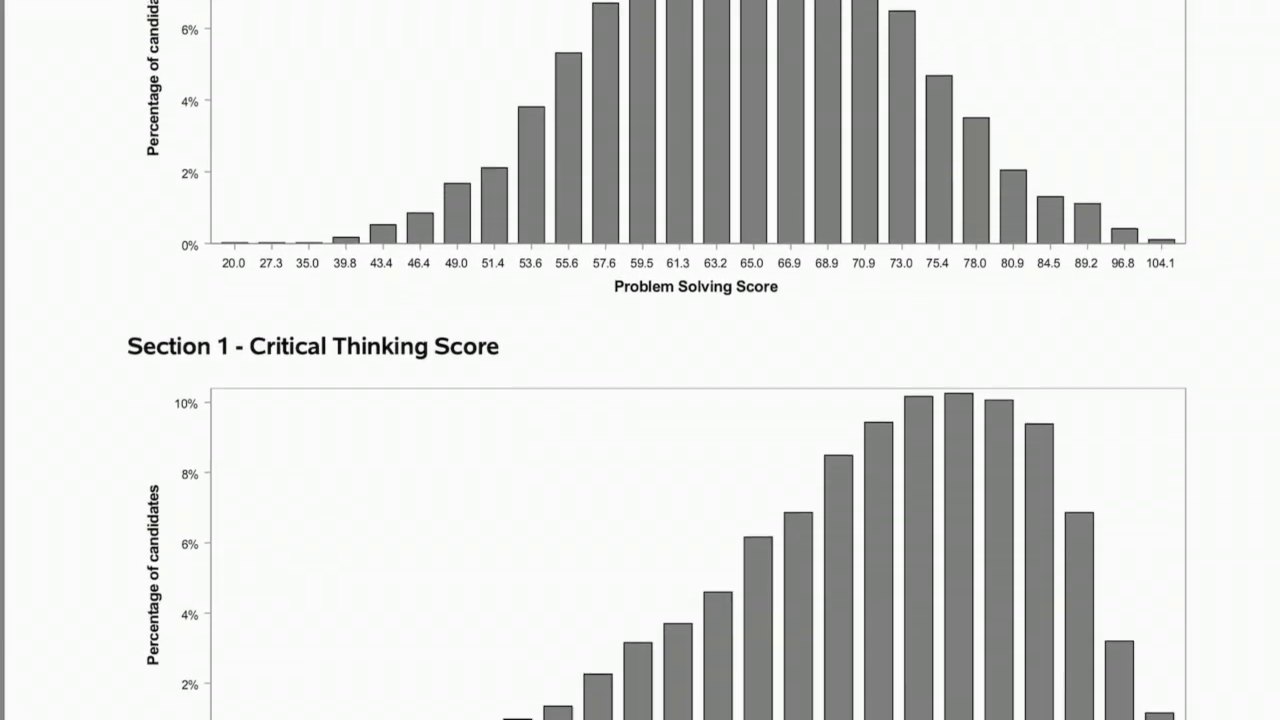
scroll(up, 3)
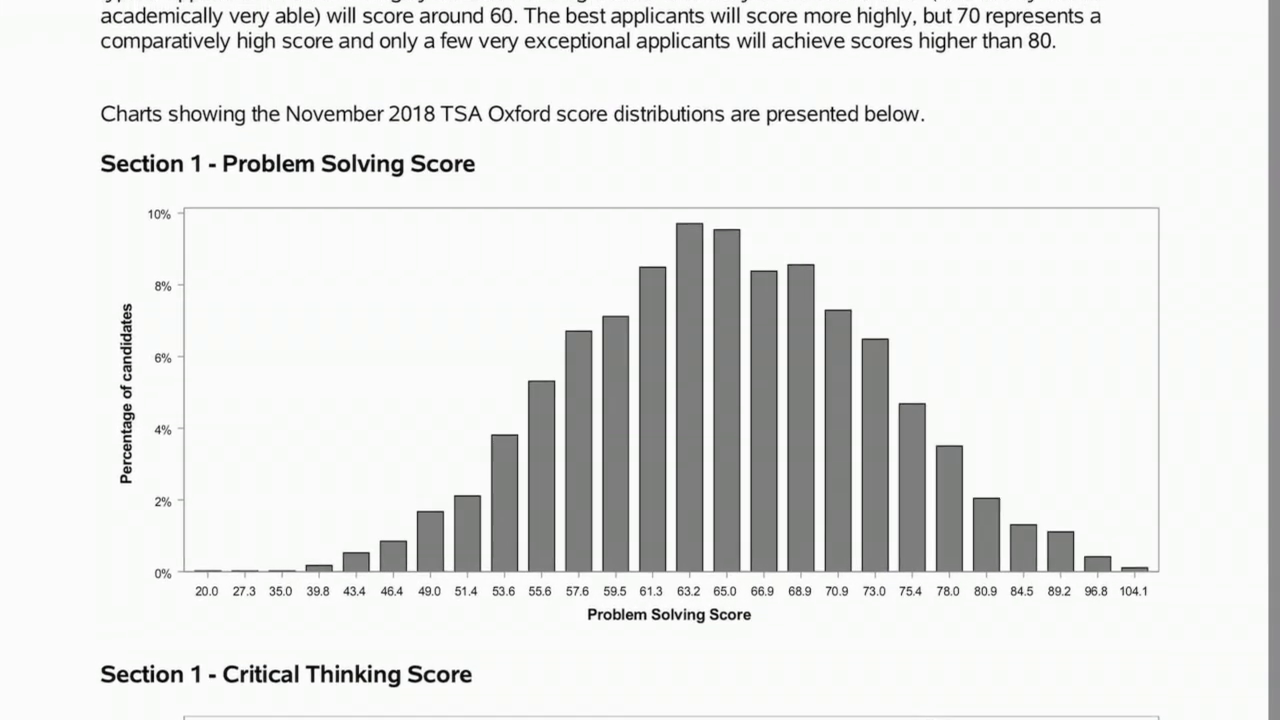
scroll(up, 3)
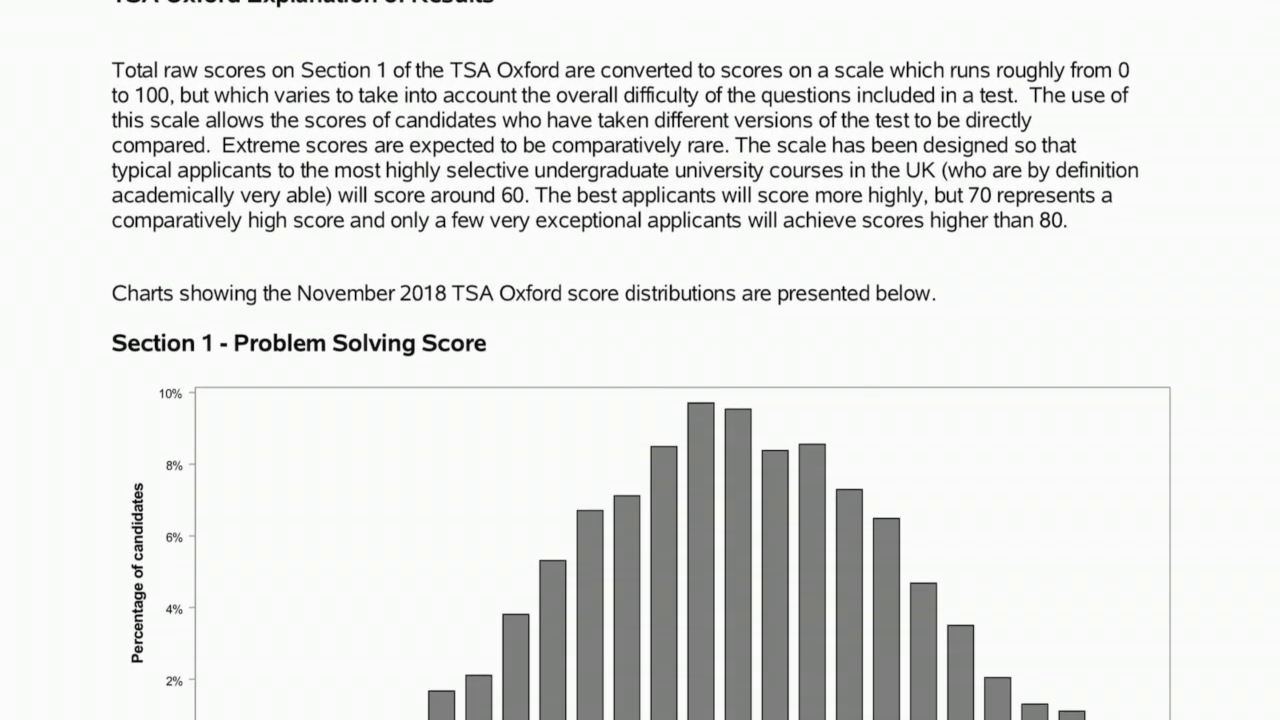
scroll(down, 3)
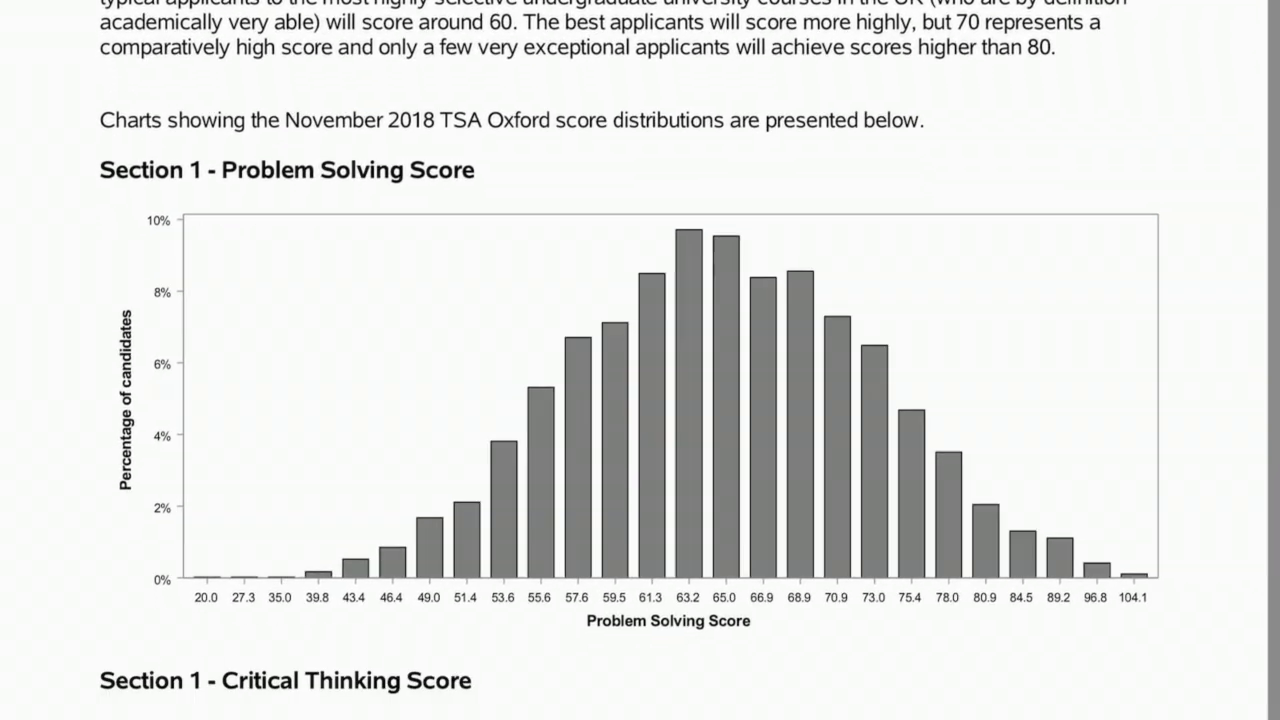
scroll(down, 3)
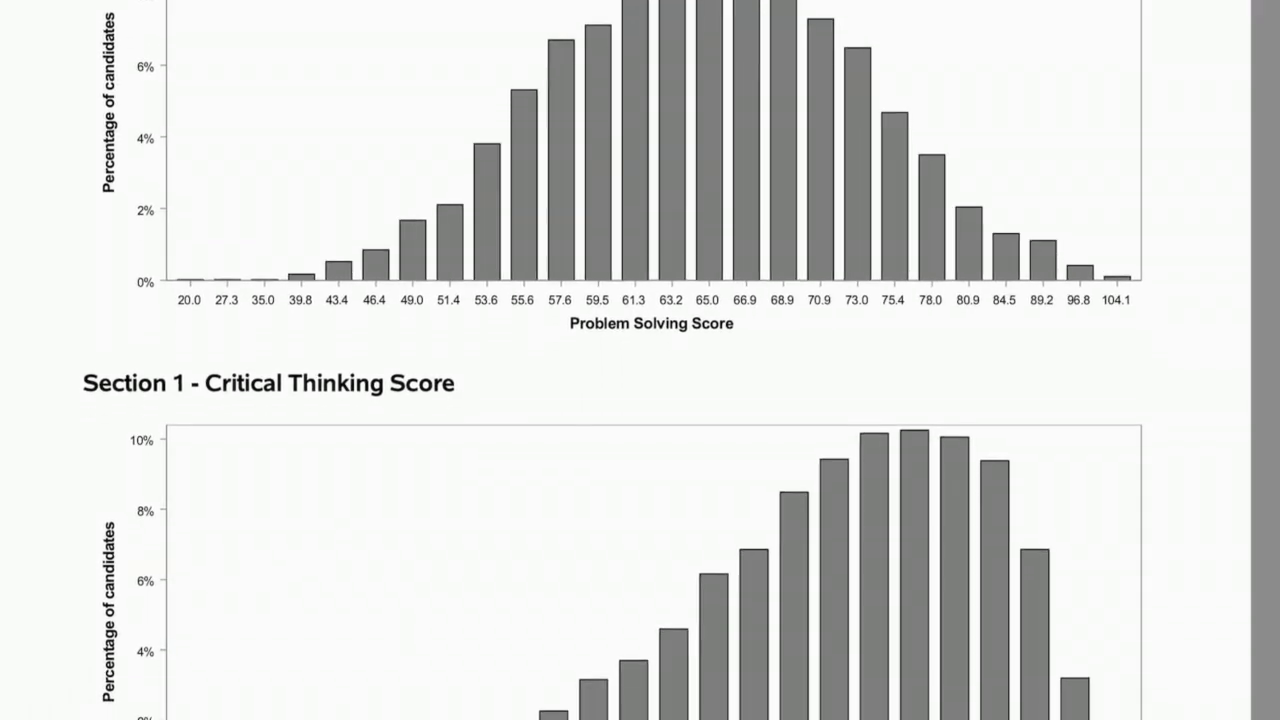
scroll(down, 3)
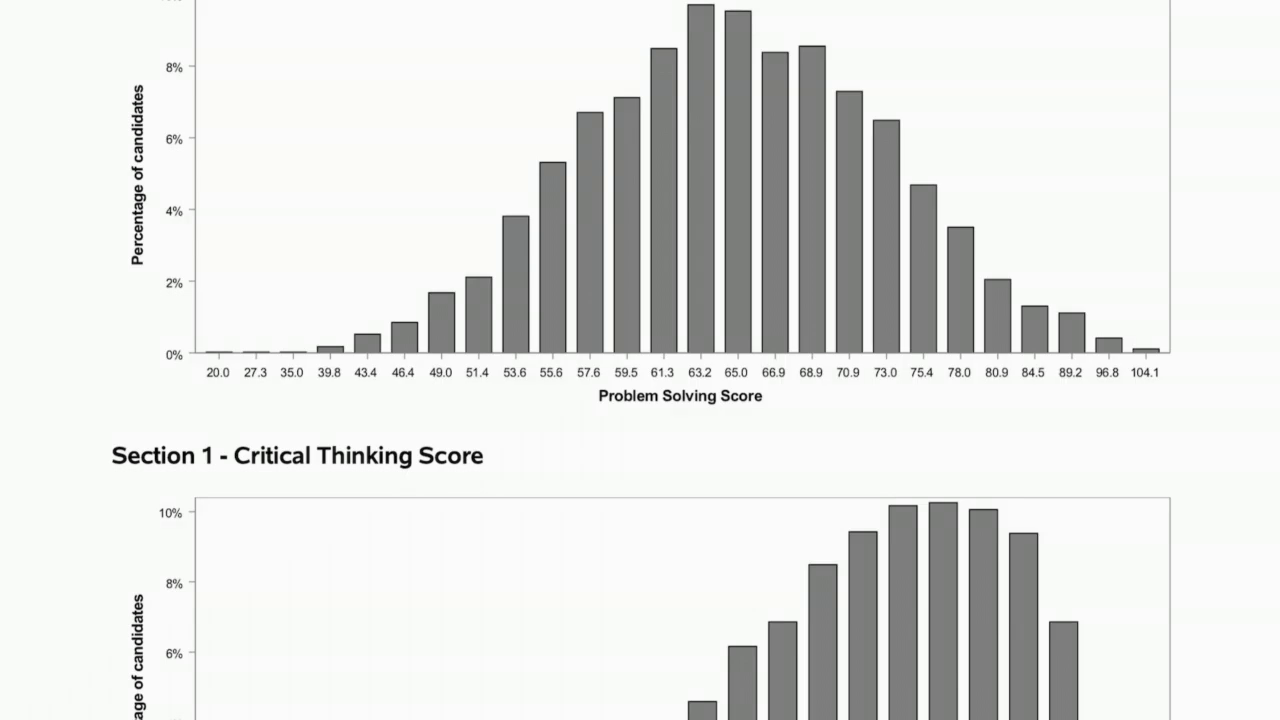
scroll(down, 3)
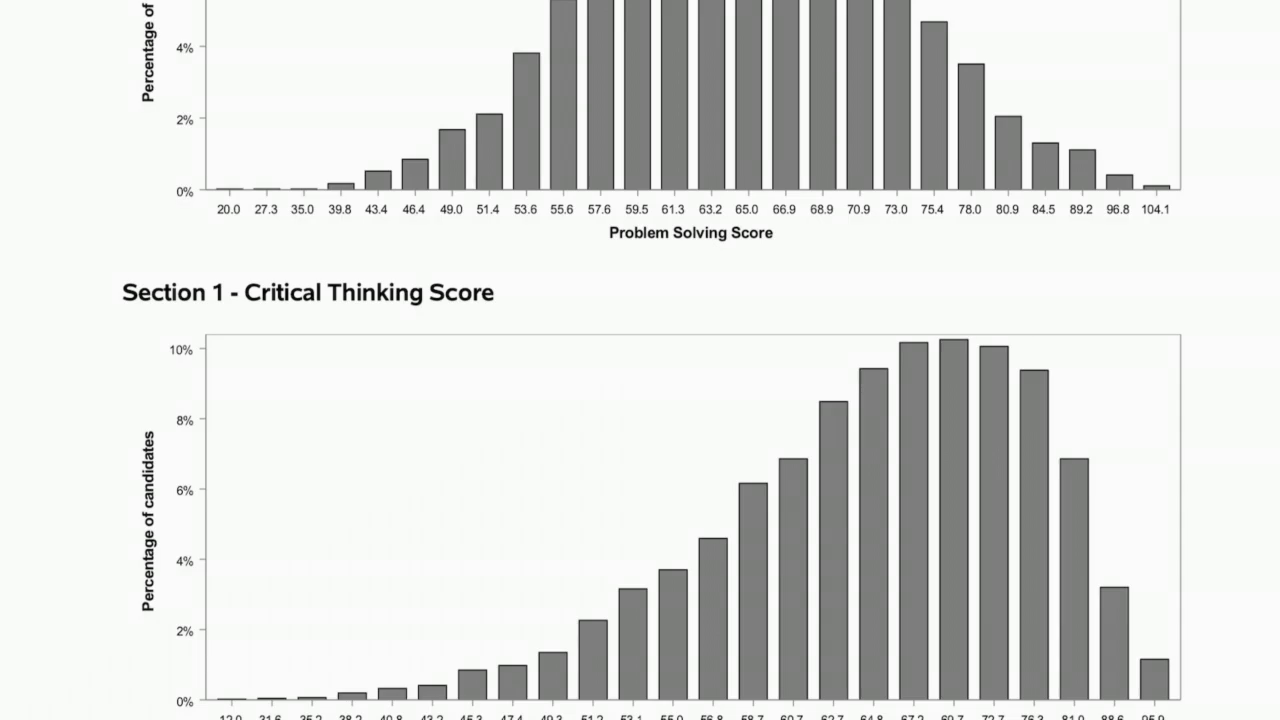
scroll(down, 3)
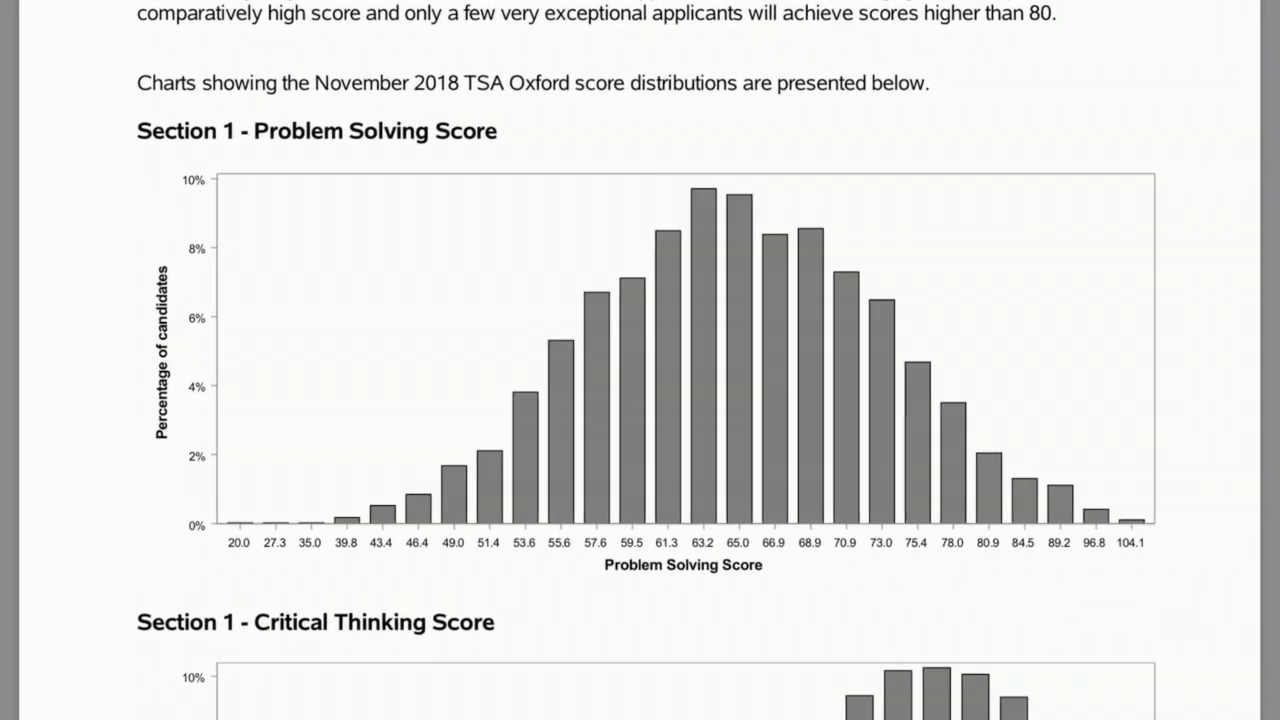
scroll(up, 3)
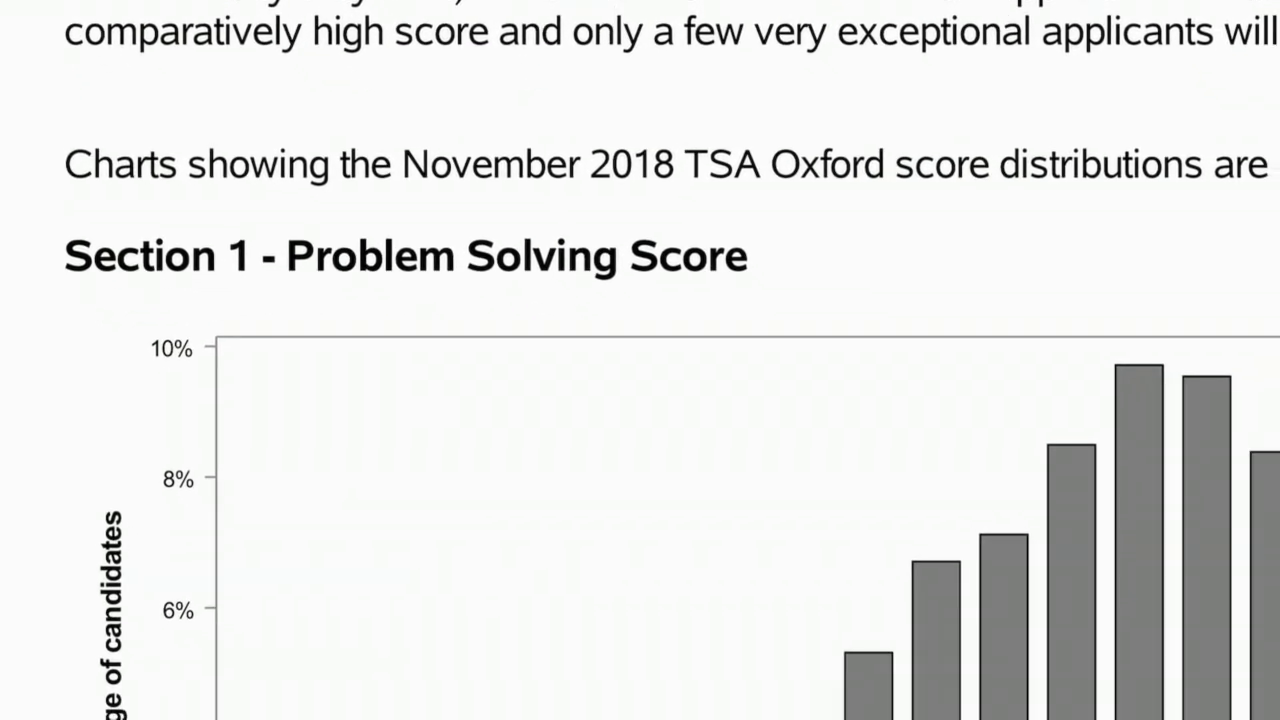
scroll(down, 3)
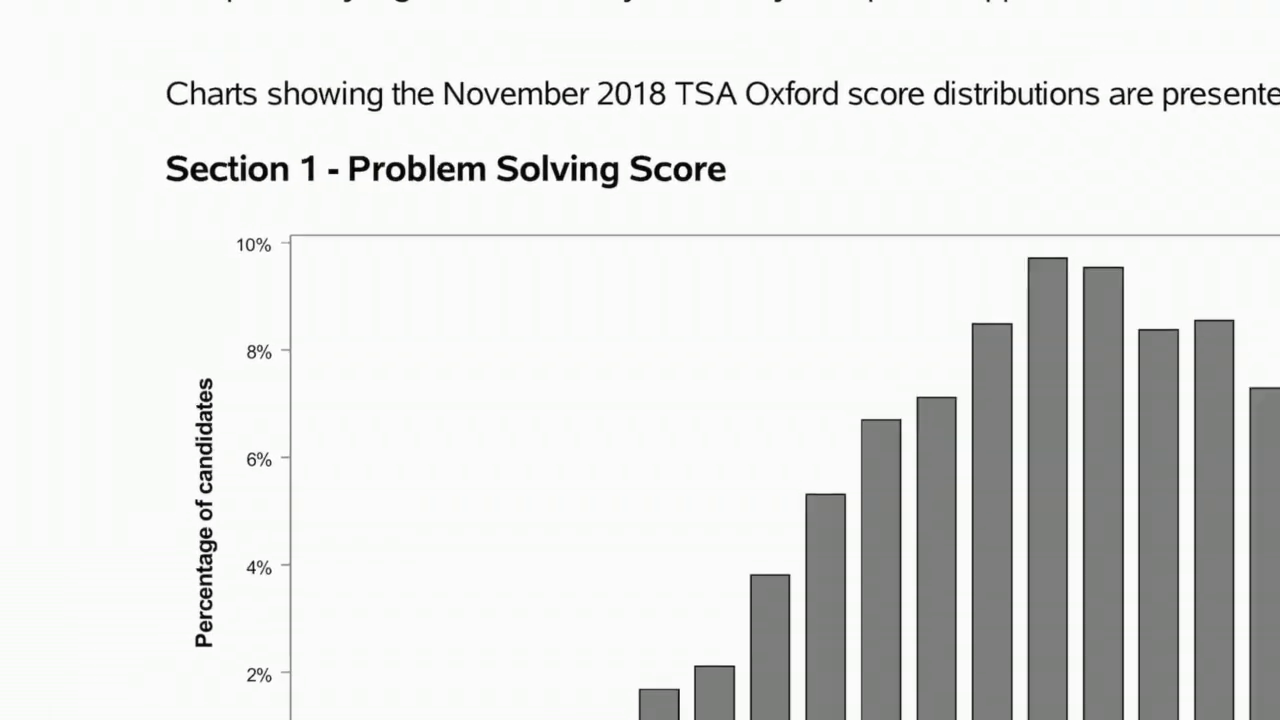
scroll(down, 3)
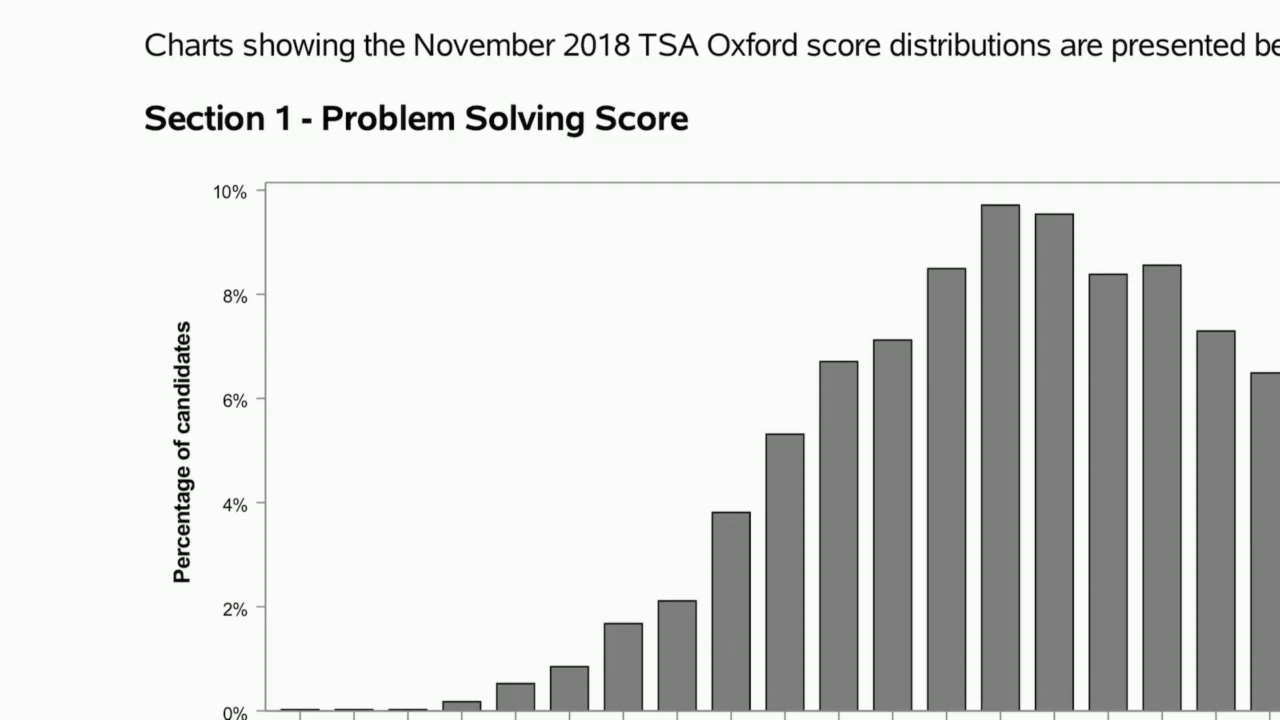
scroll(down, 3)
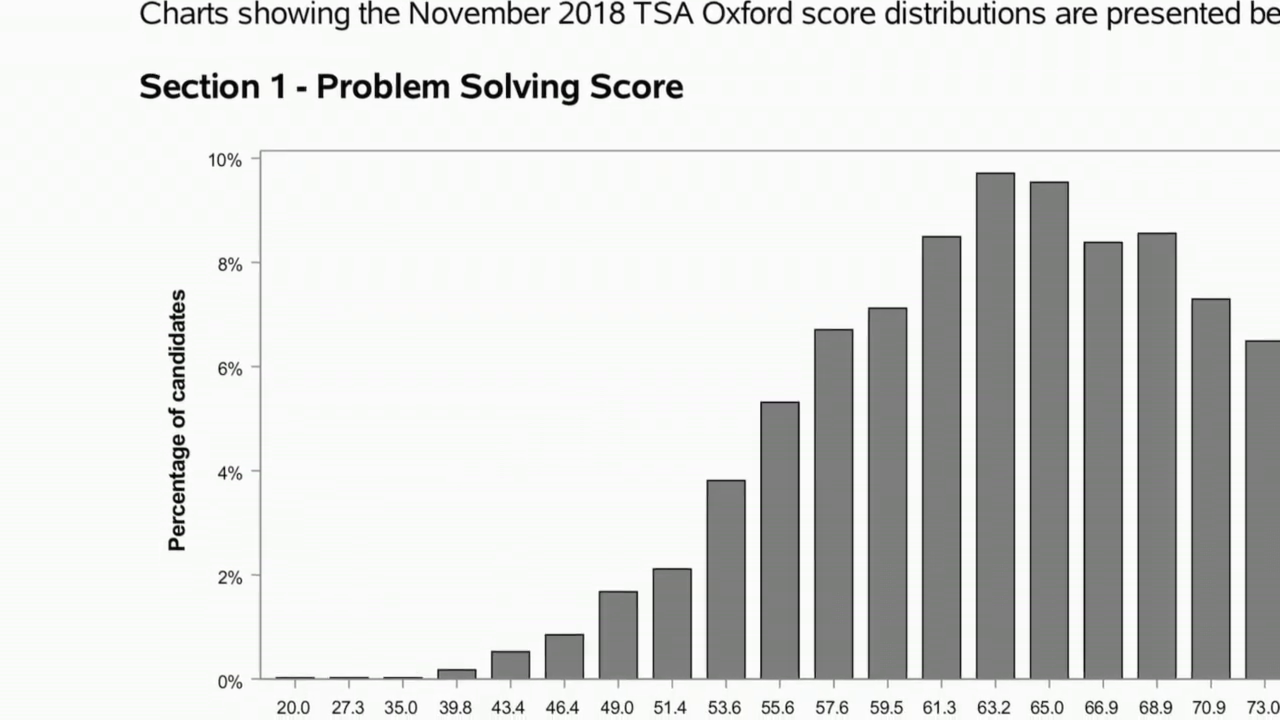
scroll(down, 3)
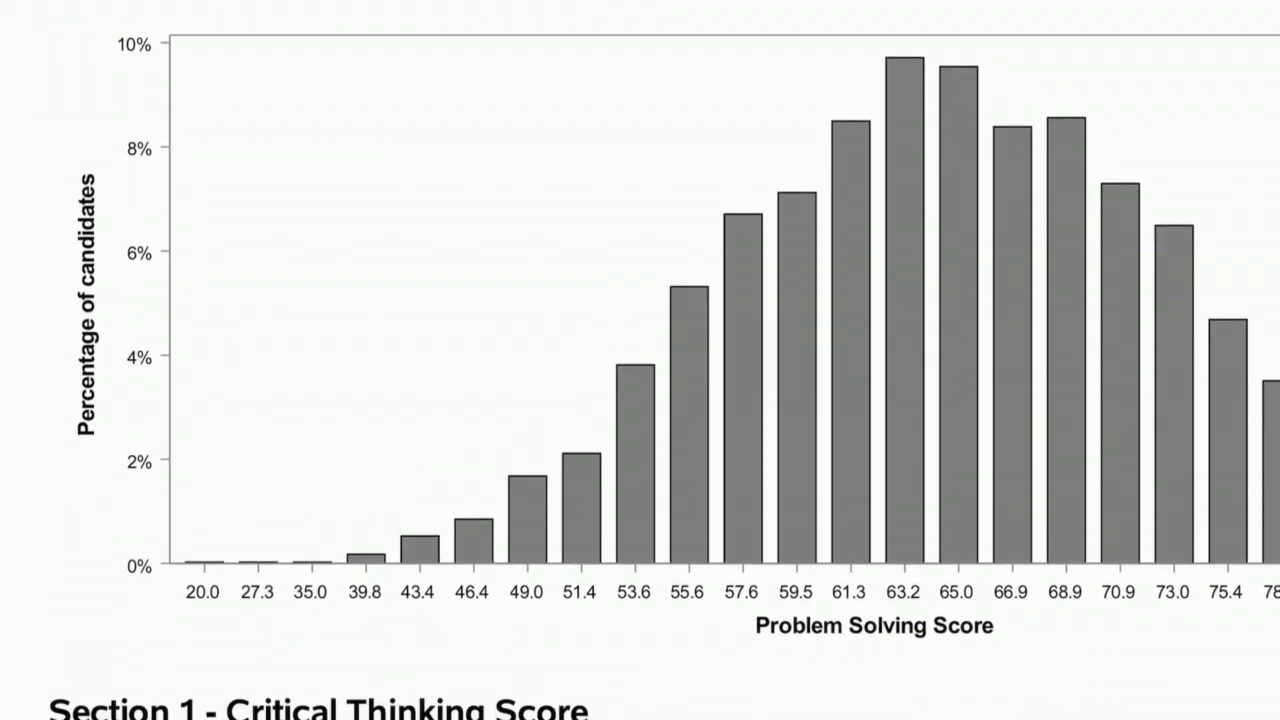
scroll(down, 3)
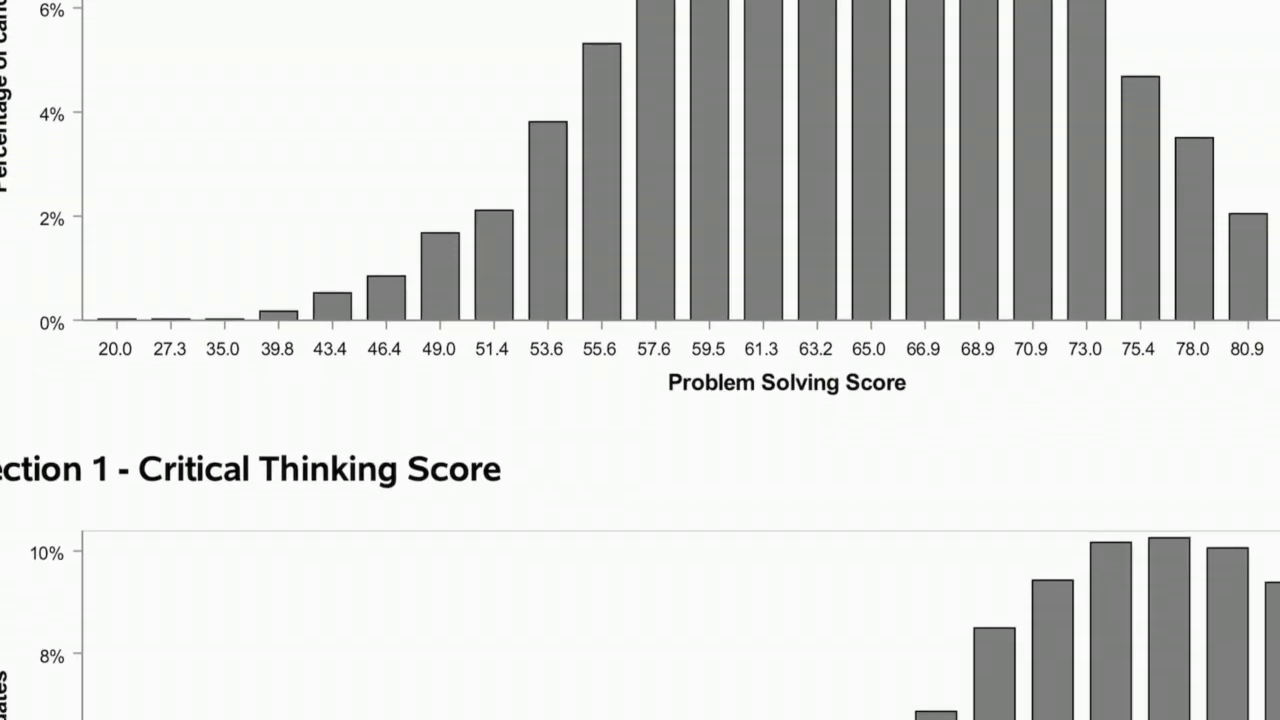
scroll(down, 3)
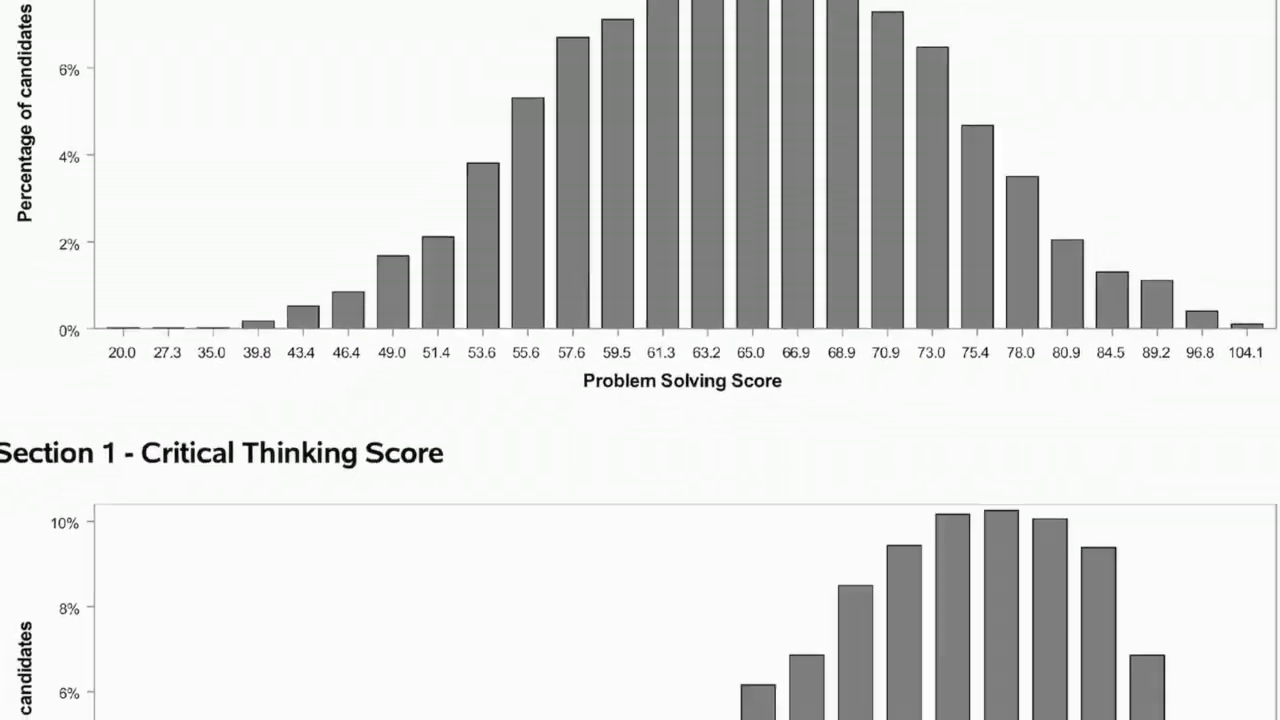
scroll(down, 3)
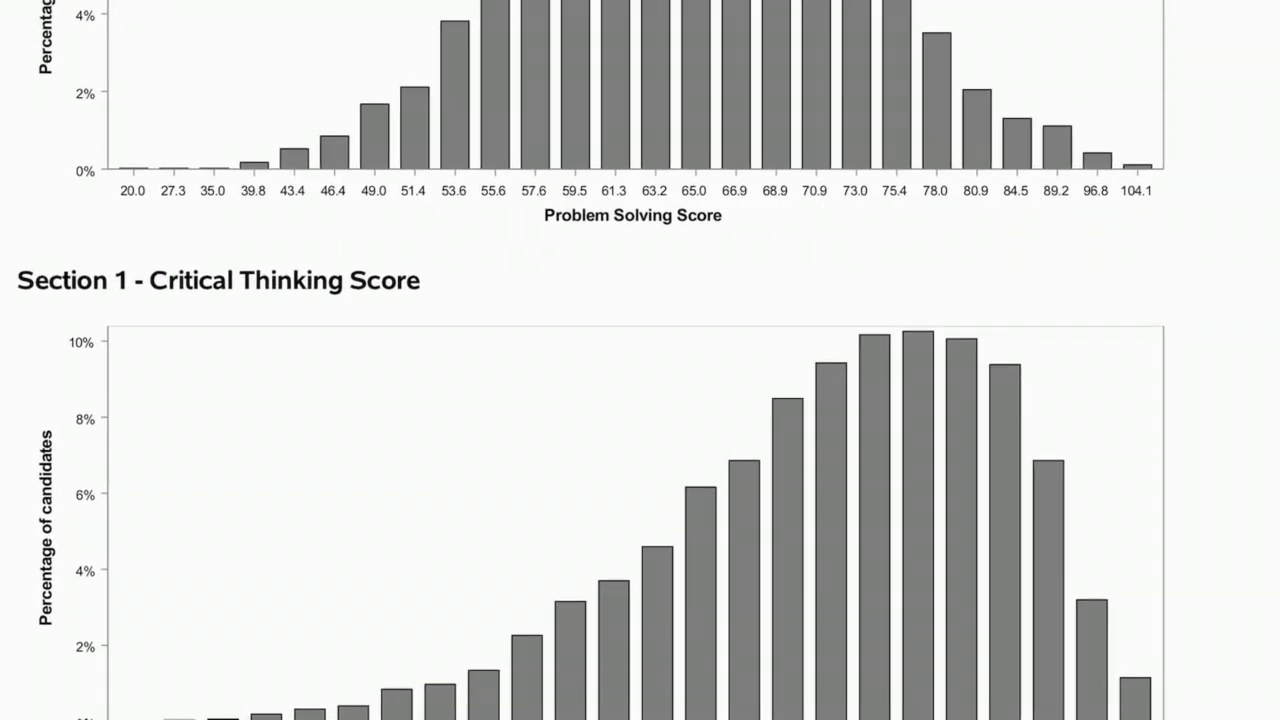
scroll(down, 3)
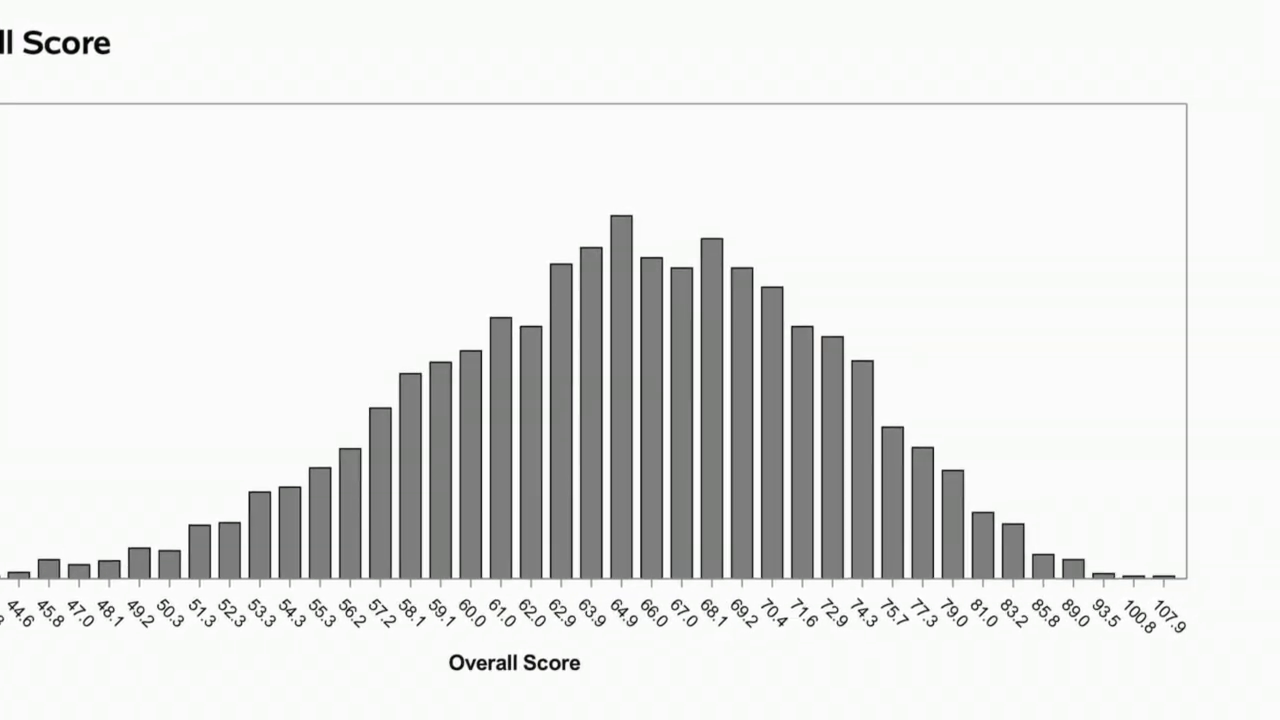
scroll(down, 3)
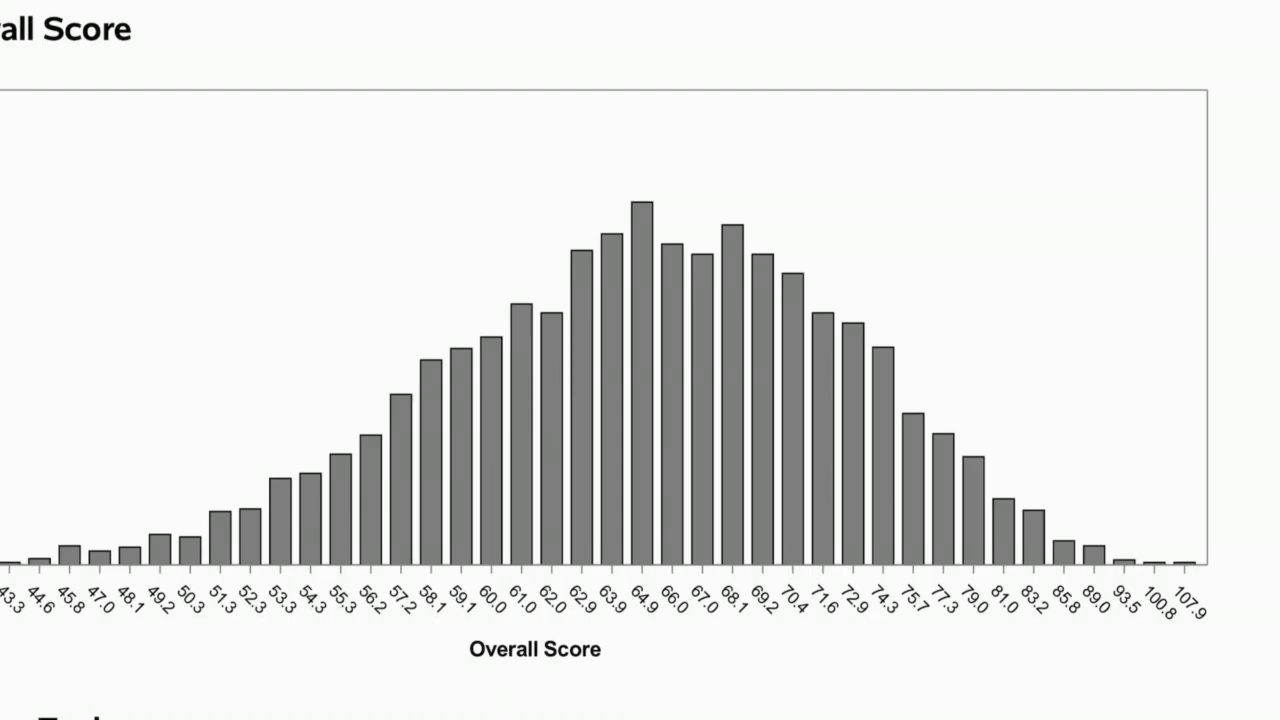
scroll(down, 3)
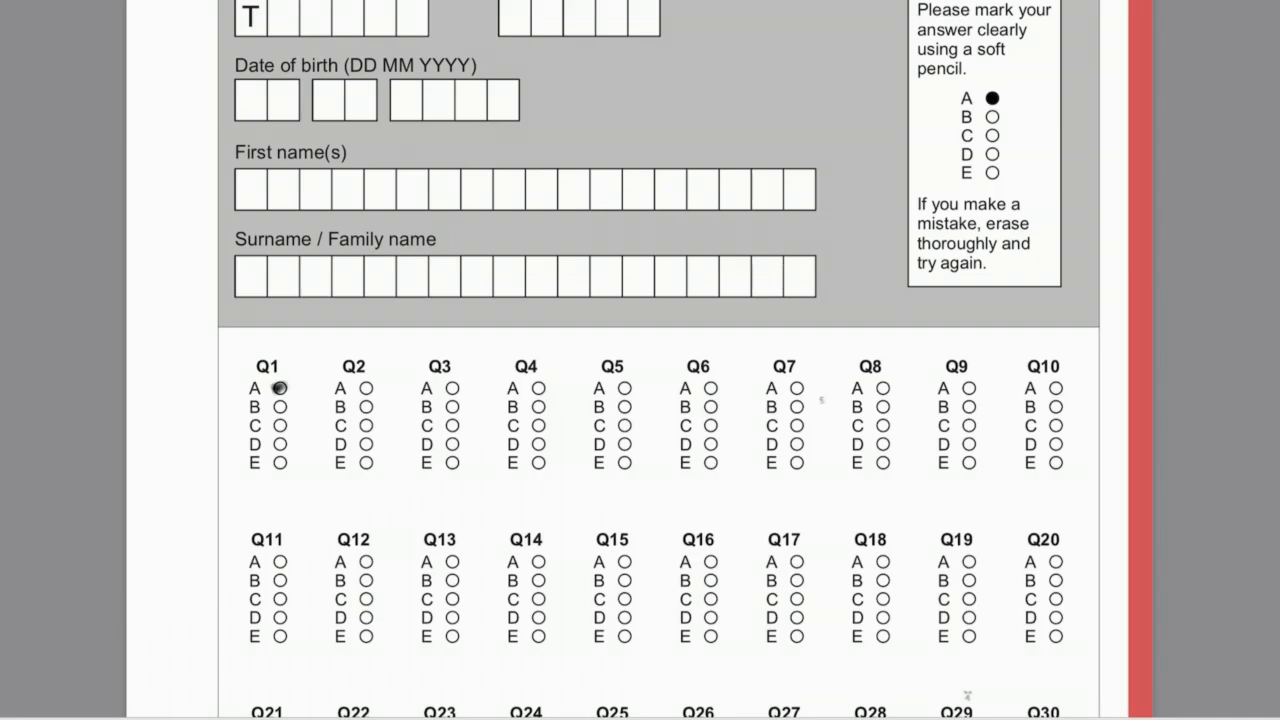
scroll(down, 3)
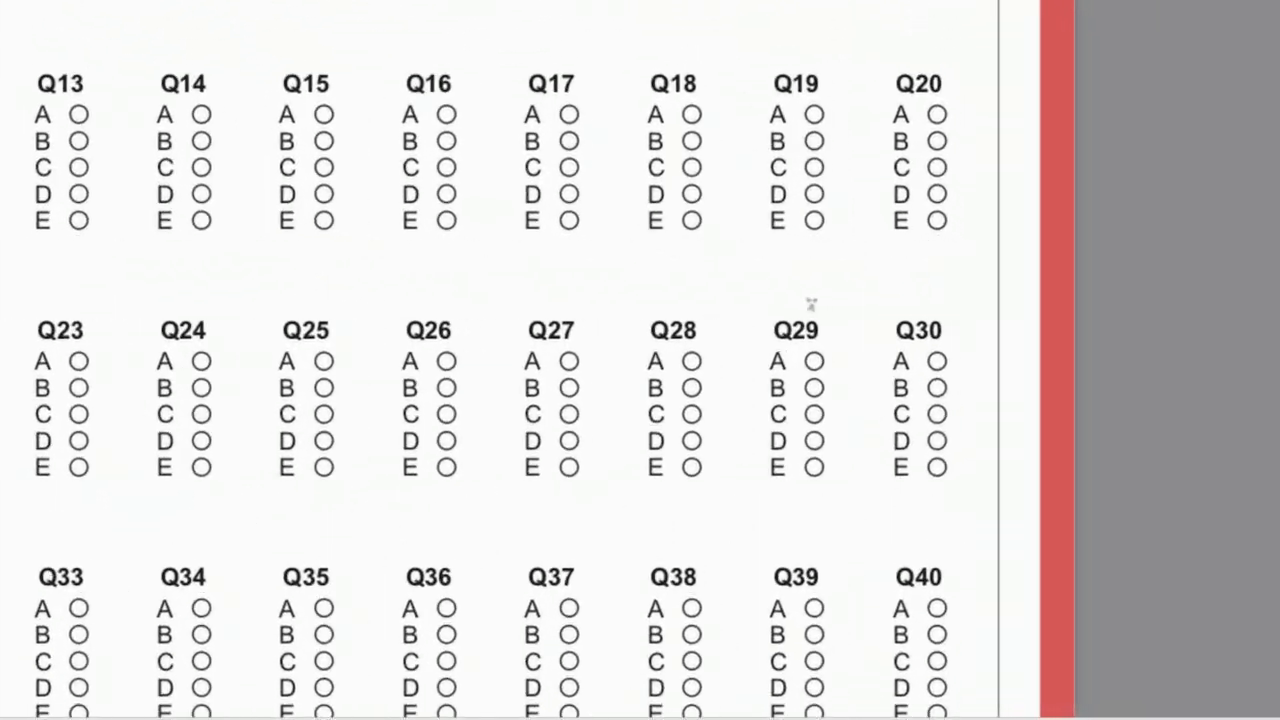
scroll(down, 3)
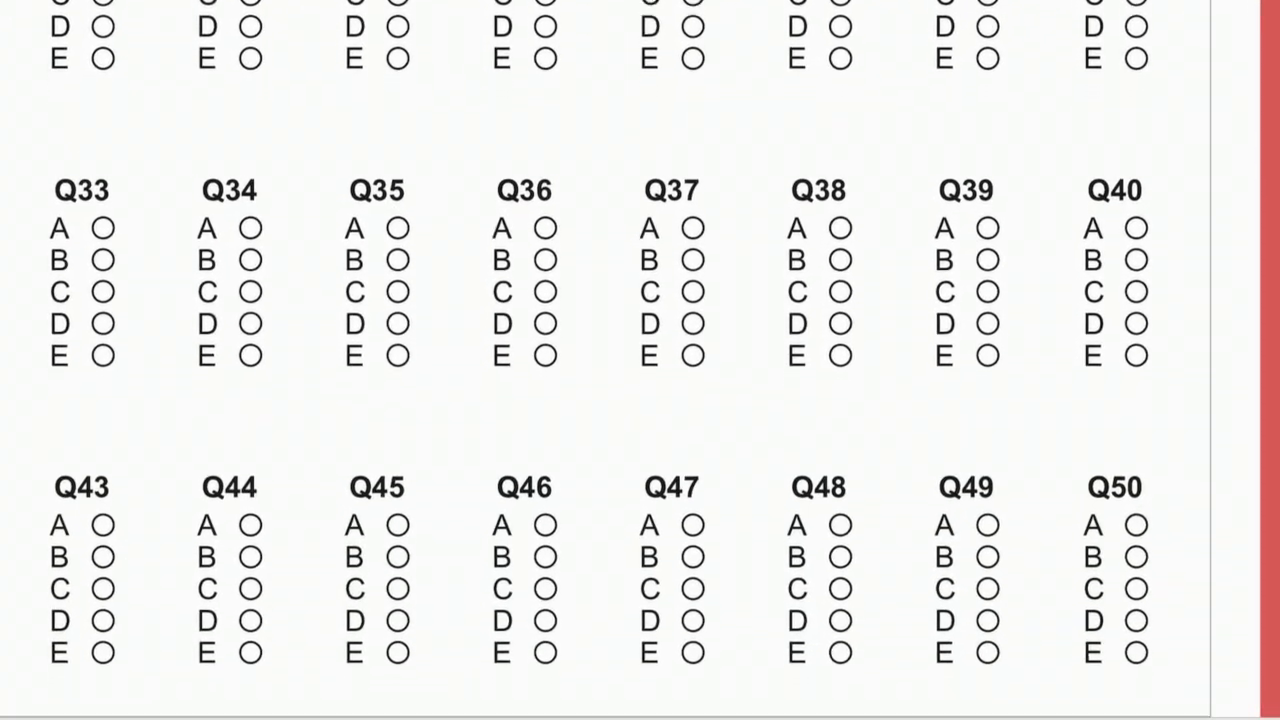
scroll(down, 3)
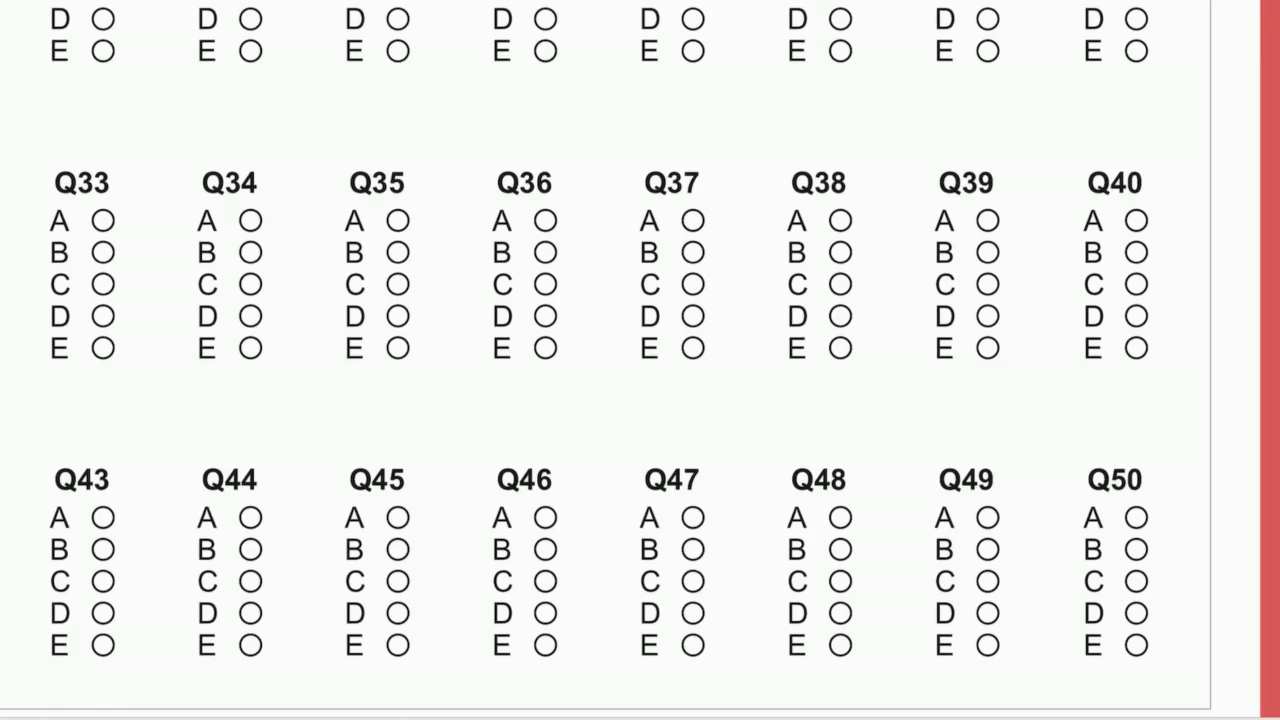